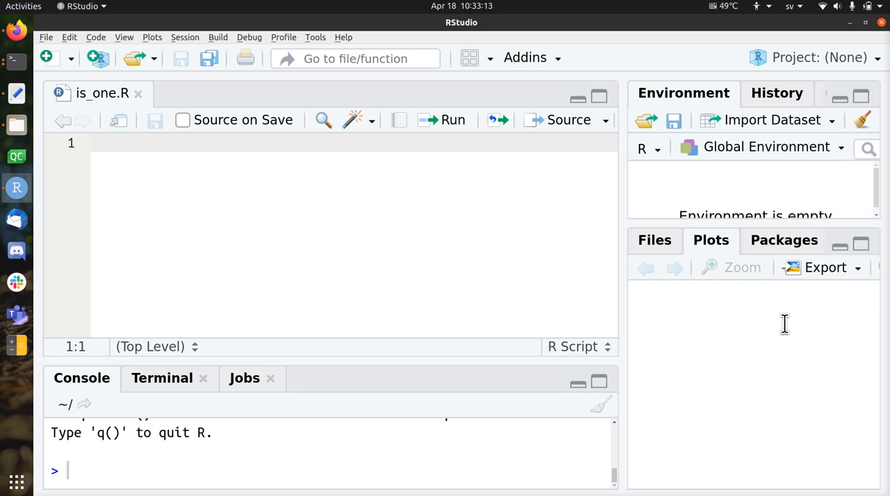
Write the test expect_silent(is_one(1)) in is_one.R.
type("is_")
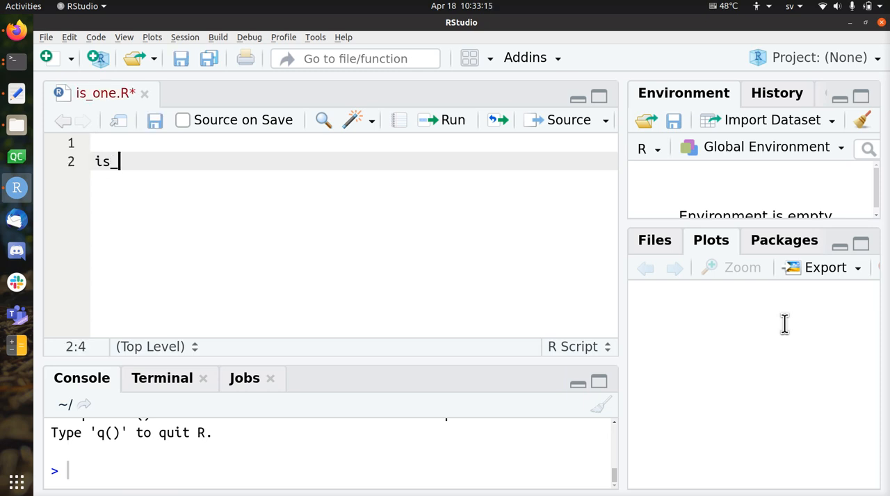
type("one(1")
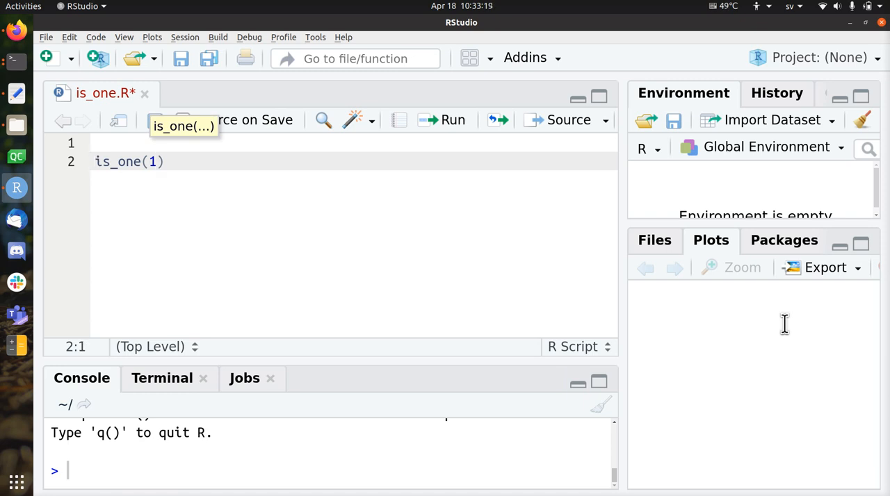
type("expect_silent")
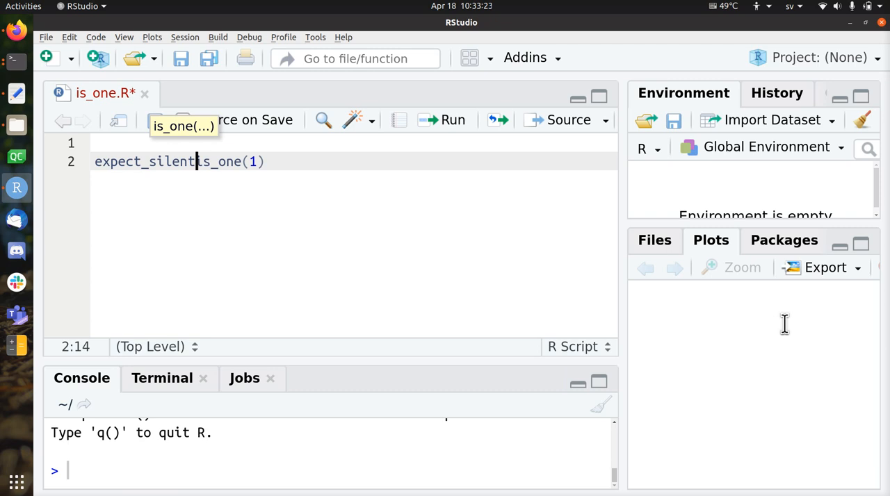
type("=")
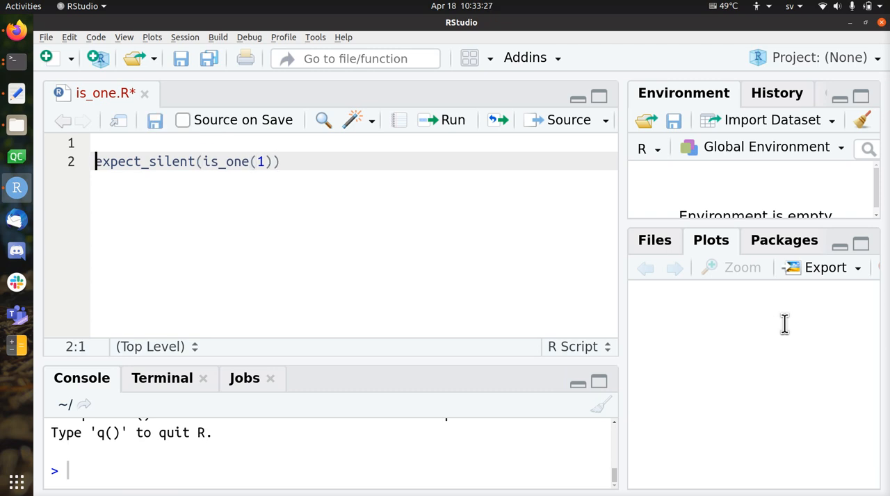
Add library(testthat) above the test and run the lines.
double_click(144, 162)
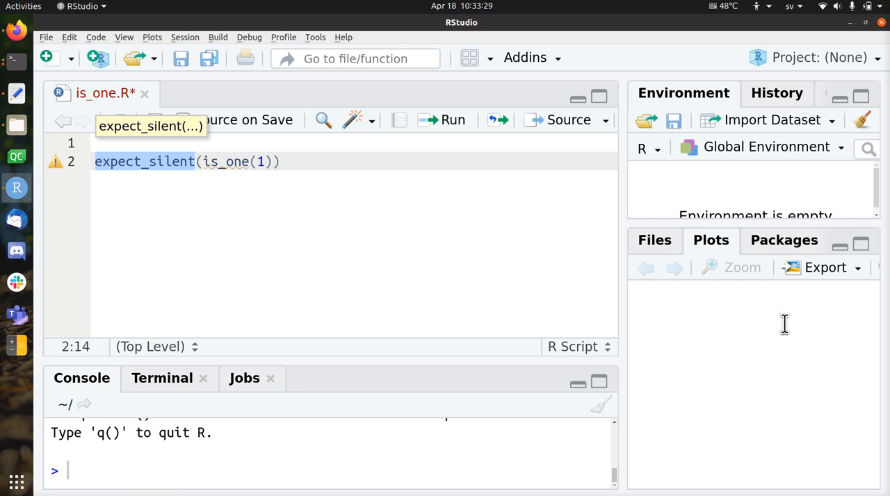
type("libra")
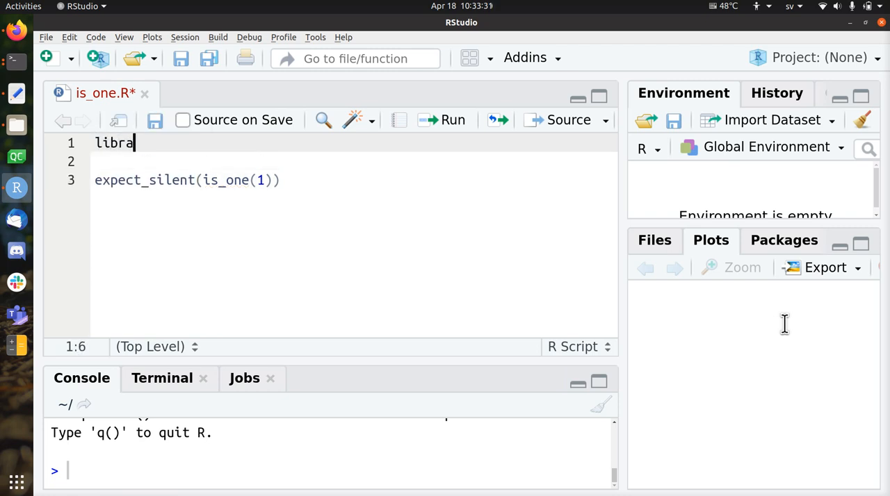
type("ry(testthat")
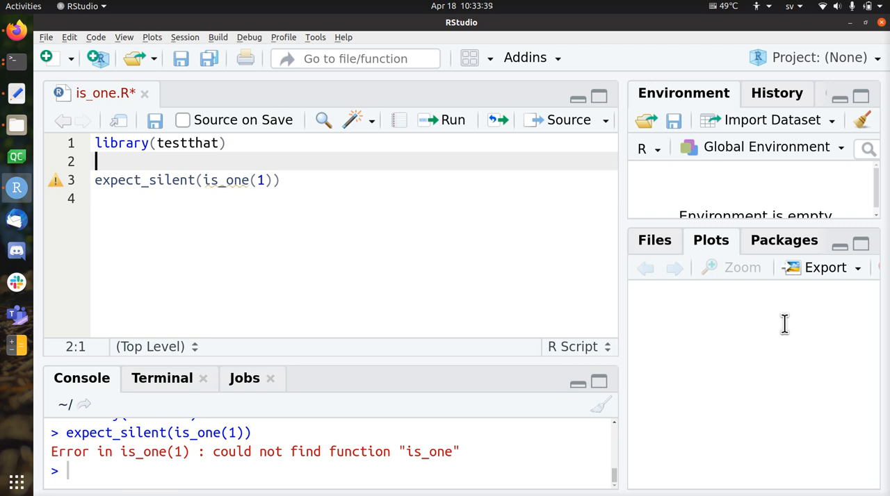
Define is_one <- function(x) { } with an empty body above the tests.
type("is_one")
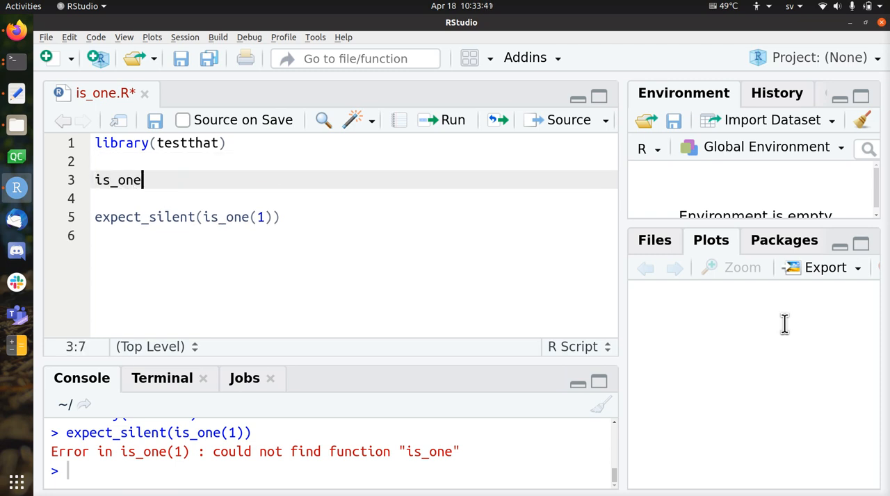
type("<- f")
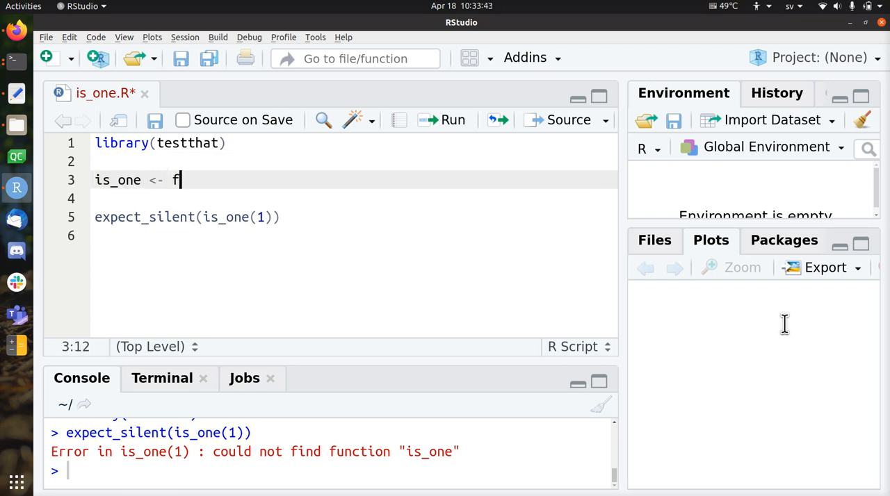
type("unction()")
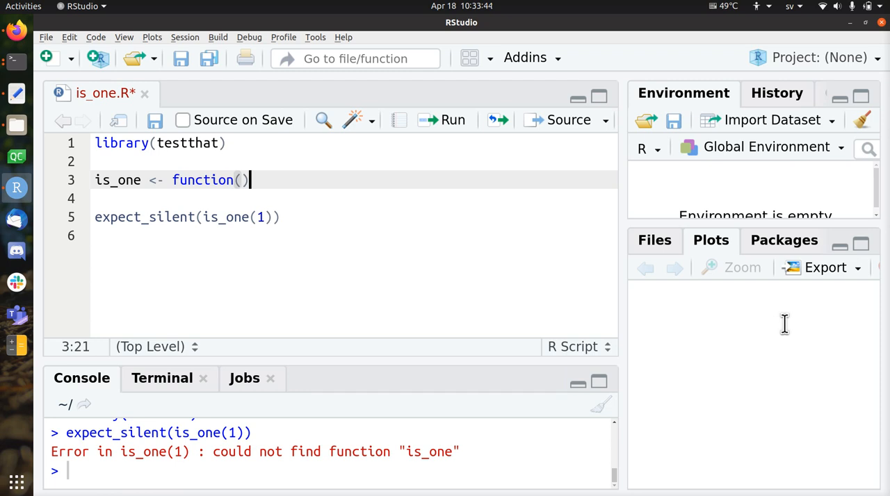
type("x")
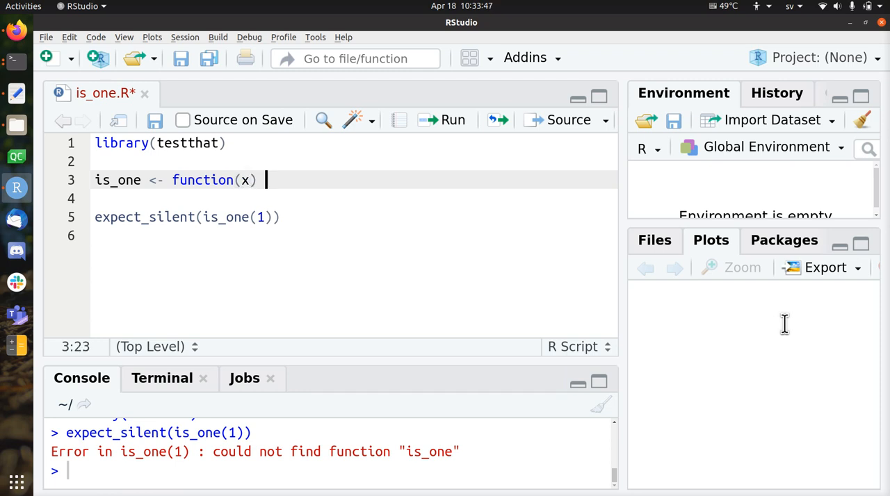
type("{")
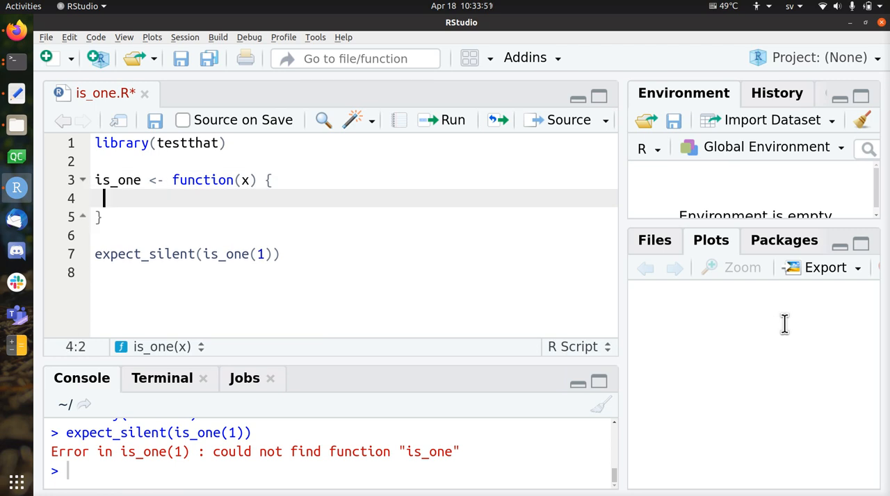
left_click(98, 180)
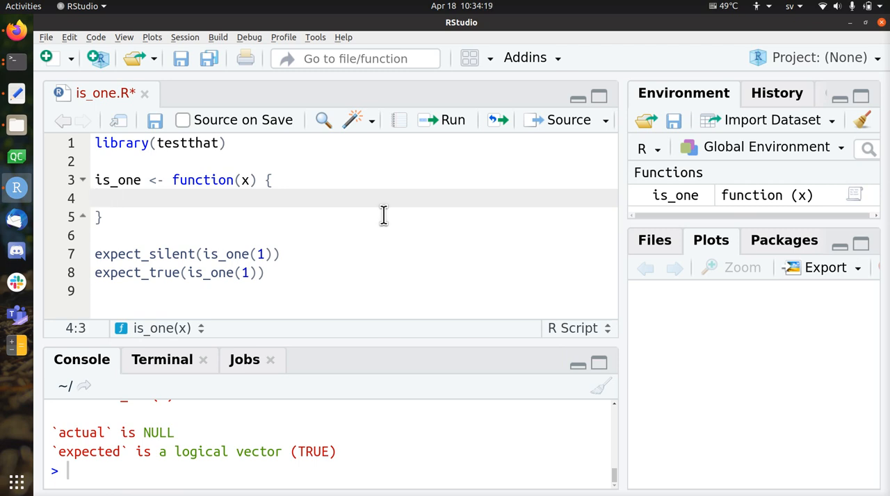
Make is_one return x == 1, then test TRUE for 1 and FALSE for 2, 0, -1.
type("x ==")
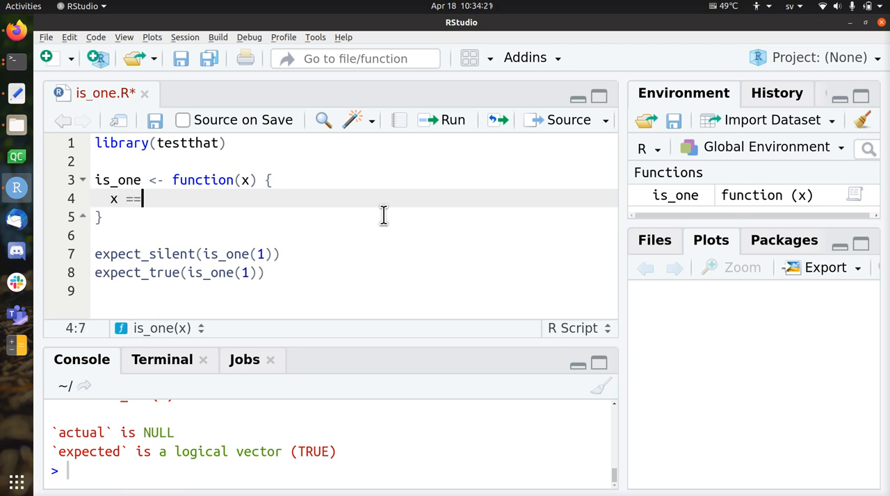
type("1")
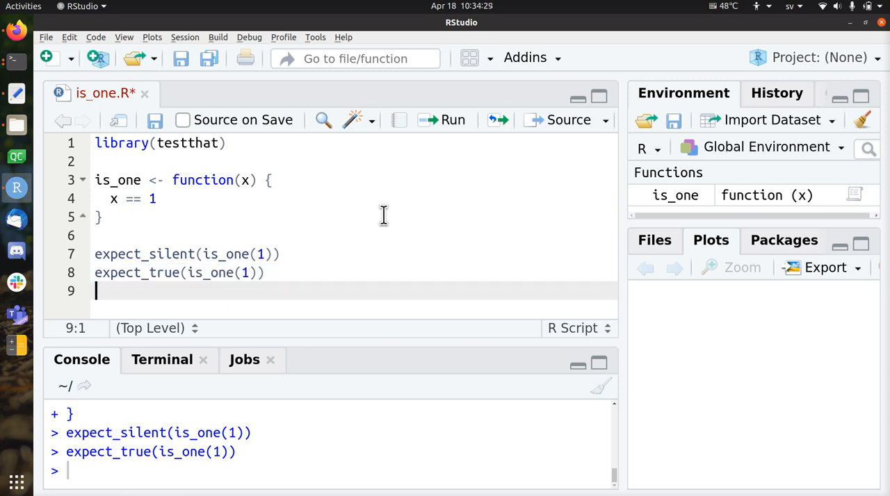
type("expect_true(is_one(1))")
type("expect_false(is_one(2))")
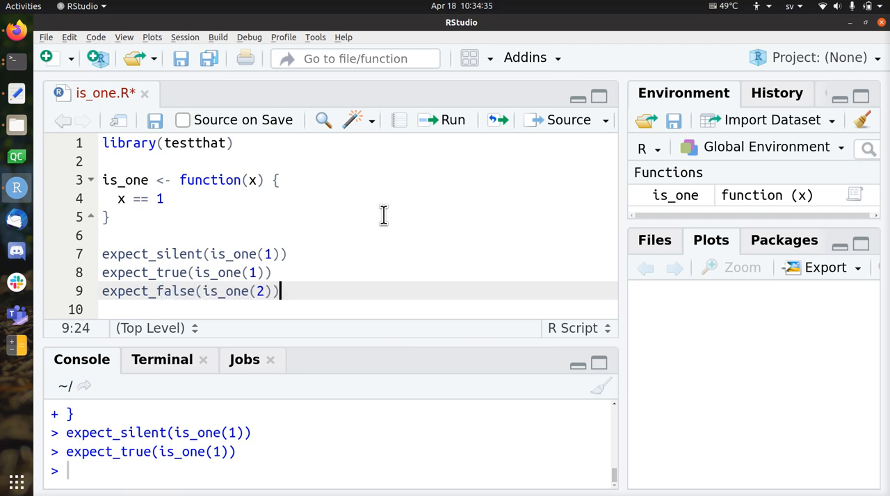
key("Return")
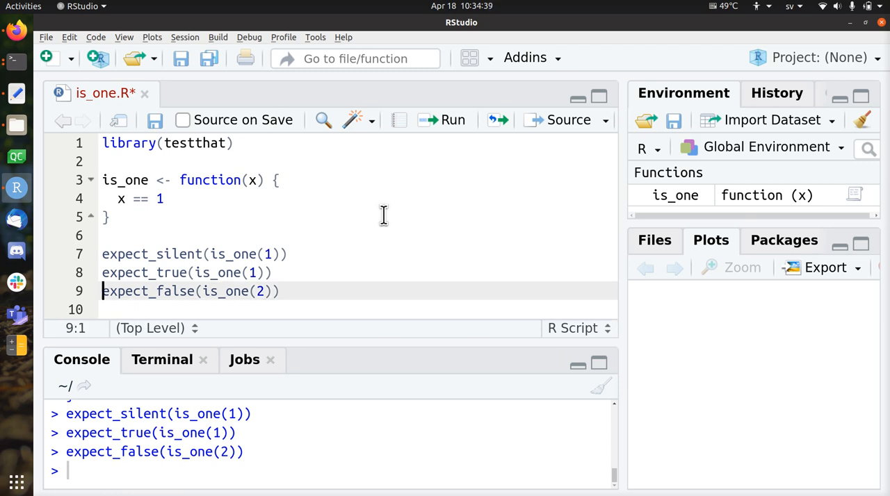
type("0")
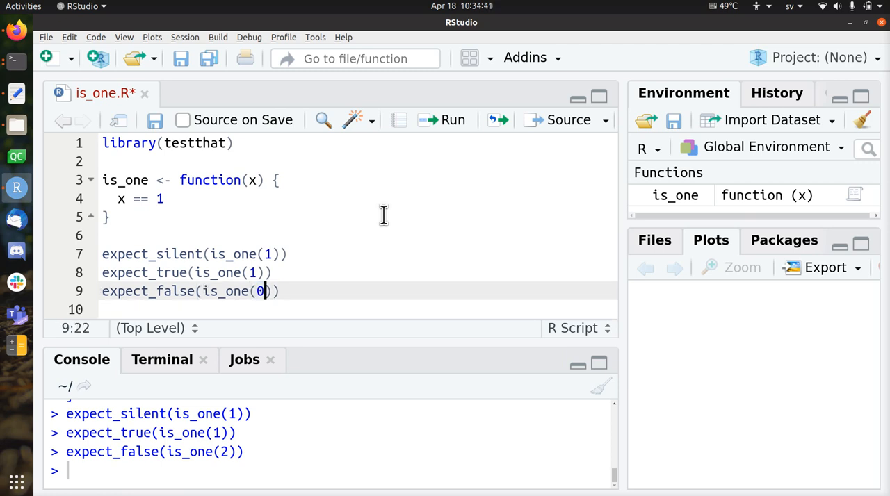
type("-1")
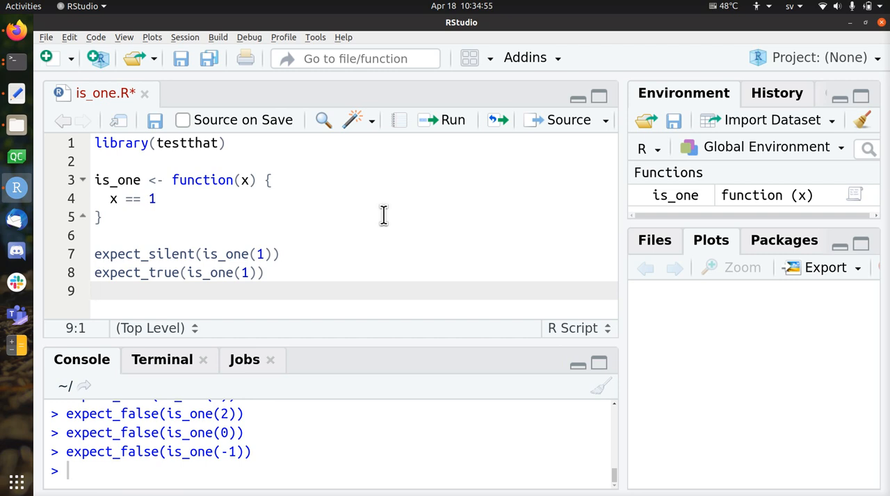
On line 9, write expect_error(is_one("nonsense"), "'x' must be a number").
left_click(94, 272)
type("expect_error(is_one(")
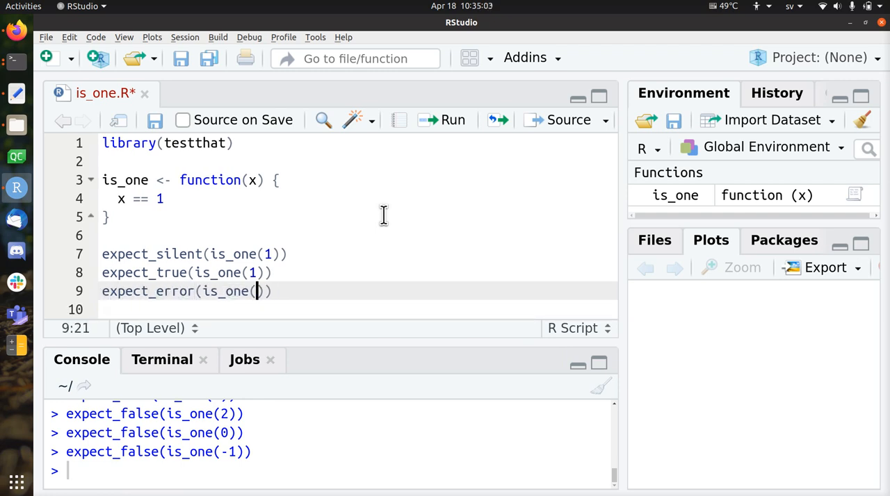
type("\"\"")
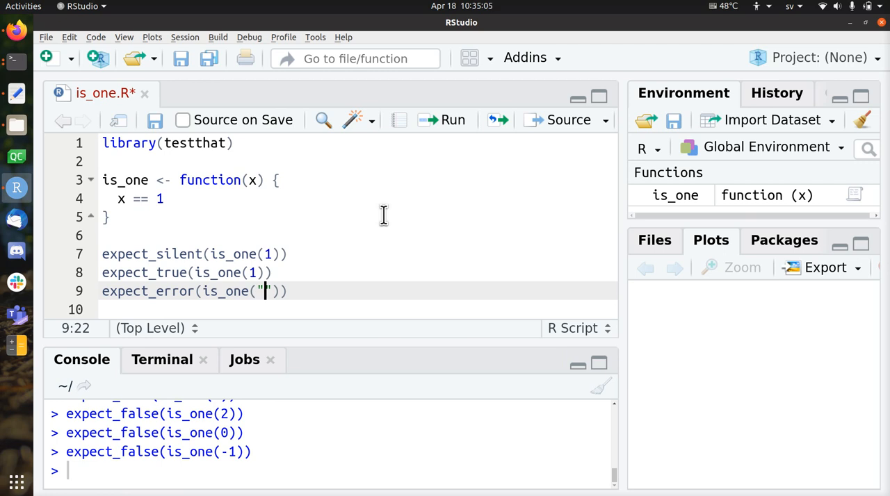
type("nonsense\"),")
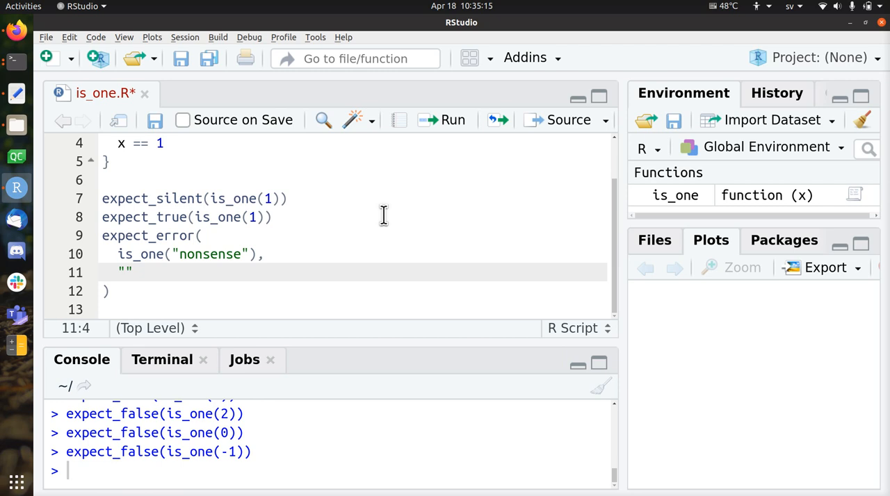
type("ä")
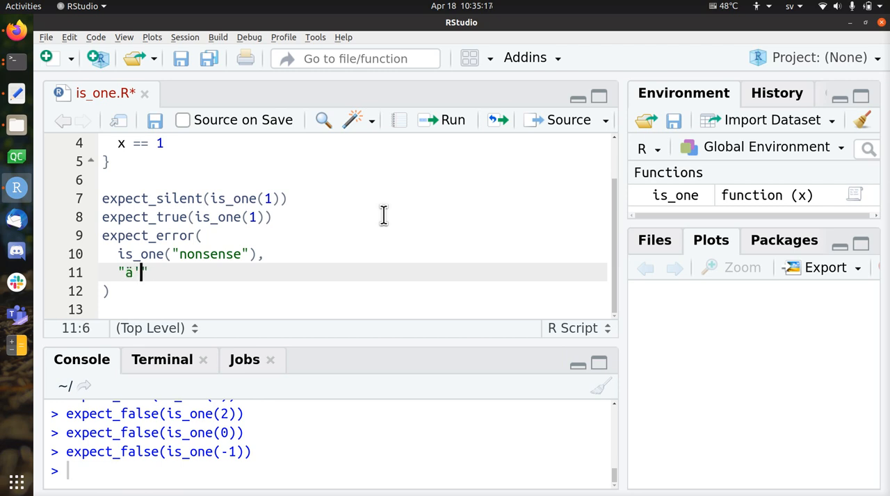
type("'x' m")
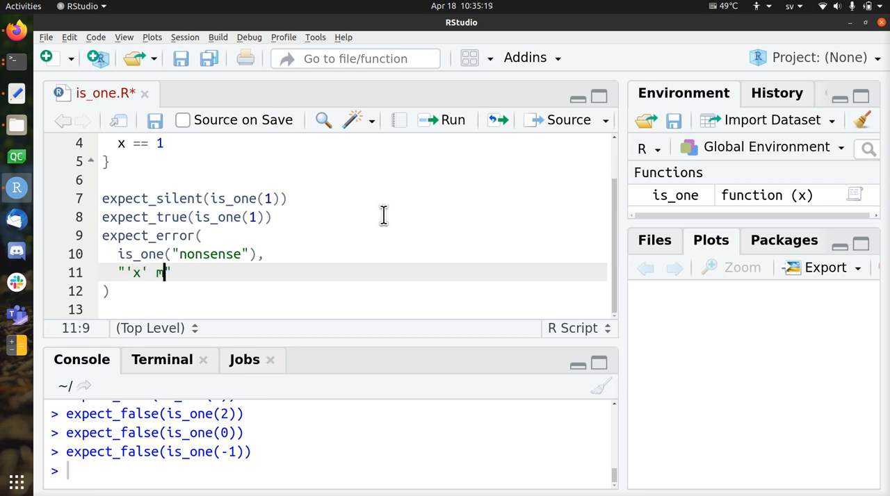
type("ust be a")
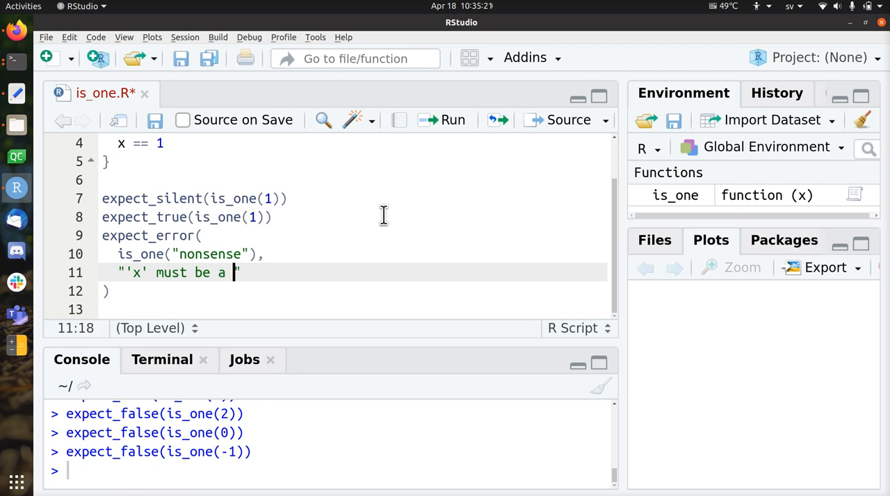
type("number")
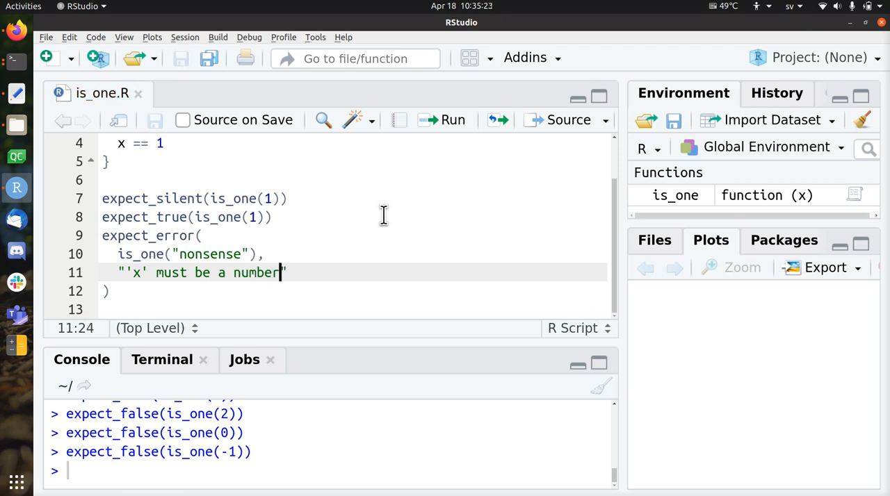
mouse_move(341, 347)
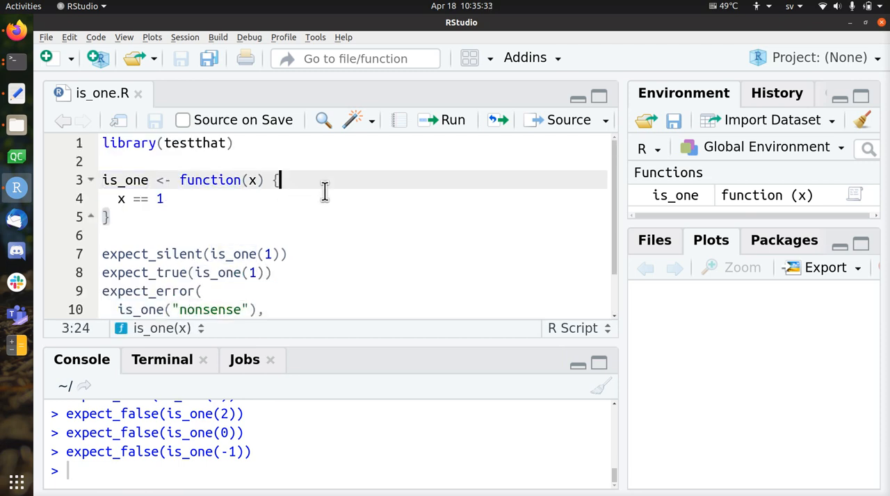
Add if (!is.numeric(x)) stop("'x' must be a number") at the top of is_one, then save.
key("Return")
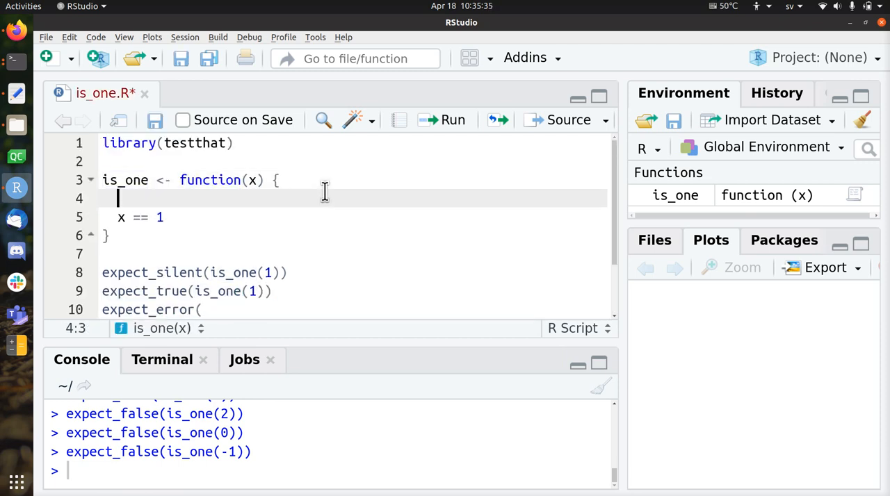
type("if (")
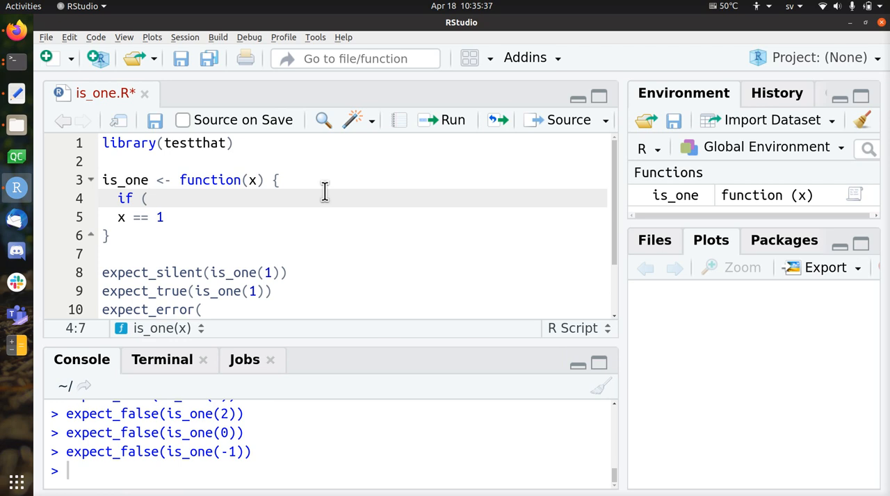
type("is.numeric")
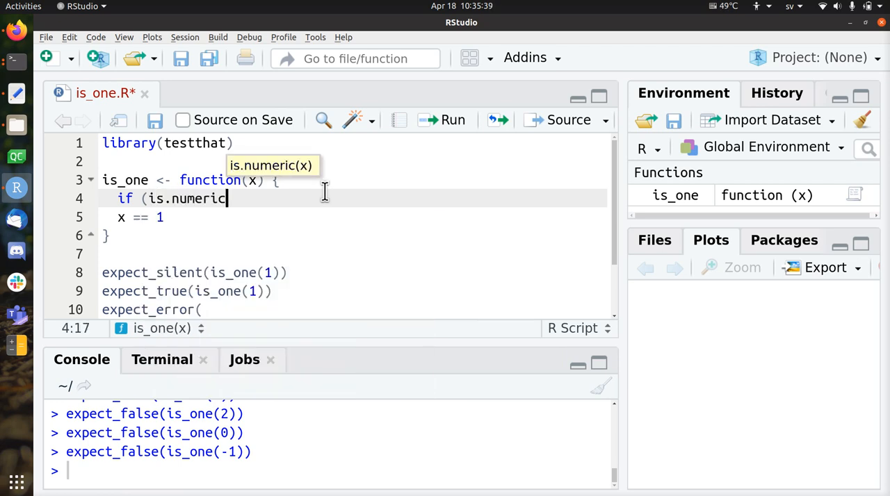
type("(x)")
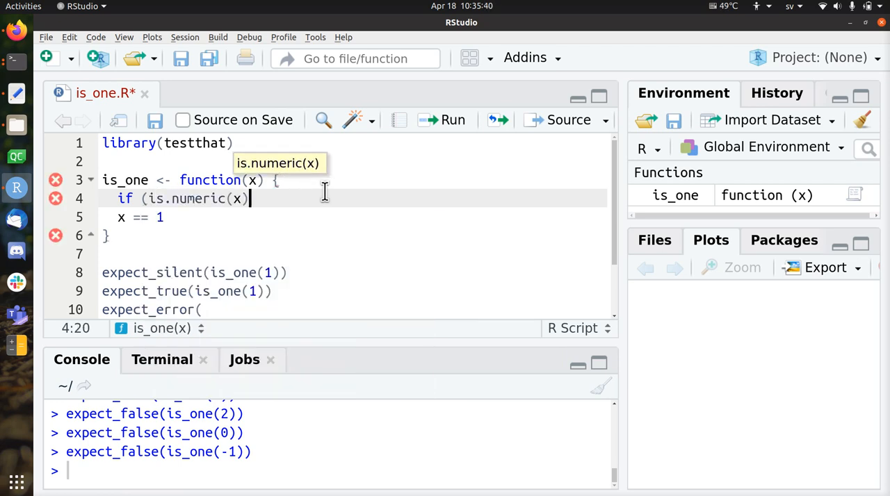
type("!")
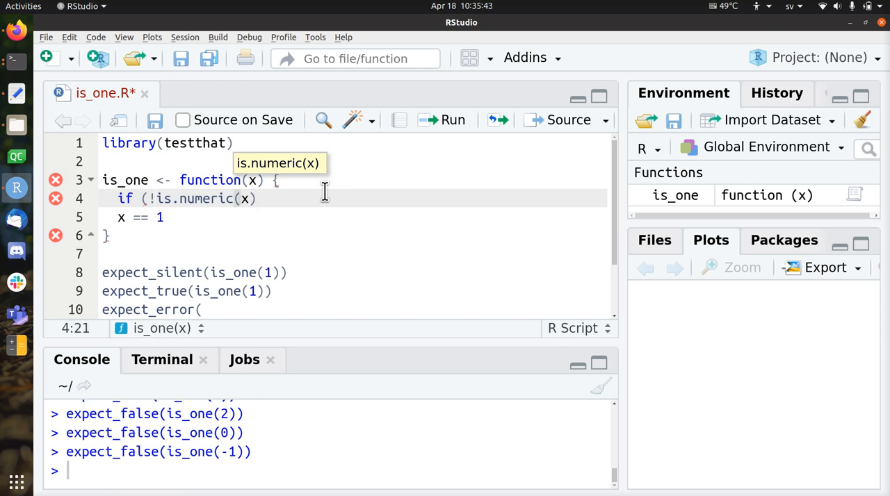
type(") {")
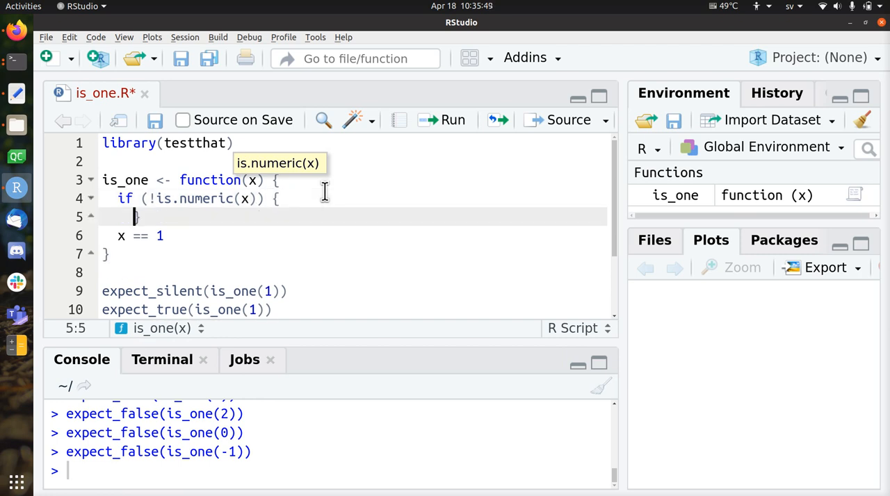
type("st")
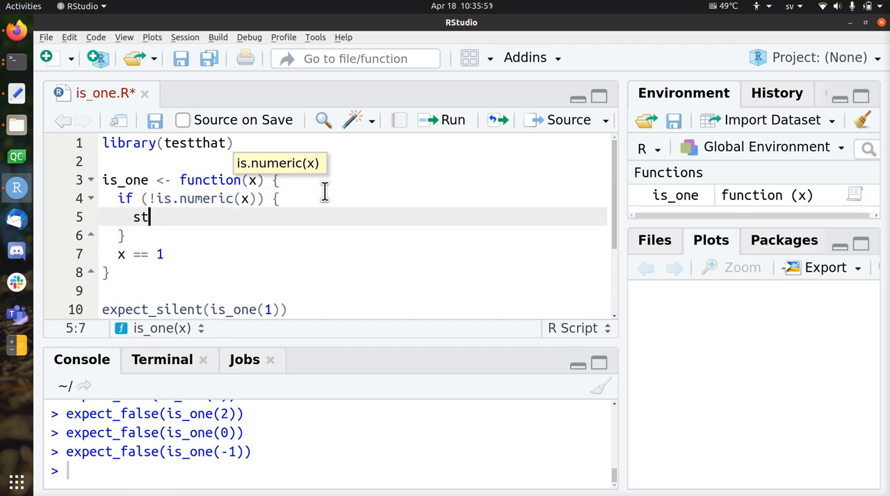
type("op(\"\")")
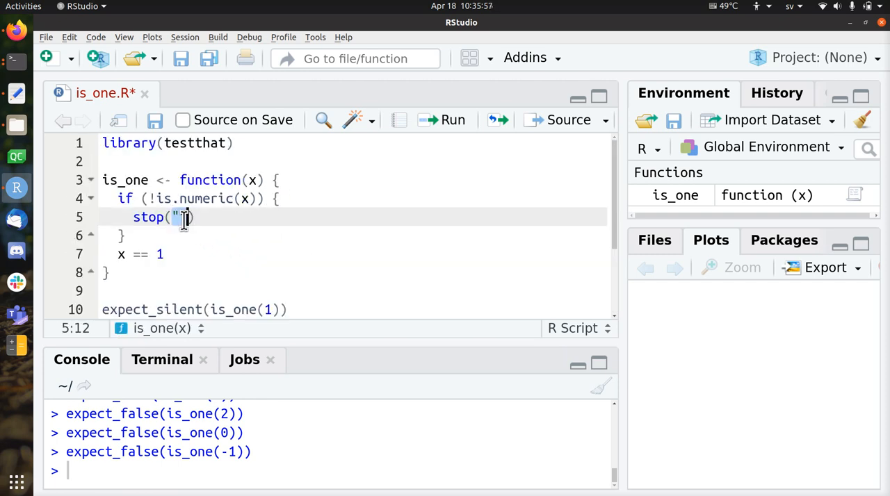
type("'x' must be a number")
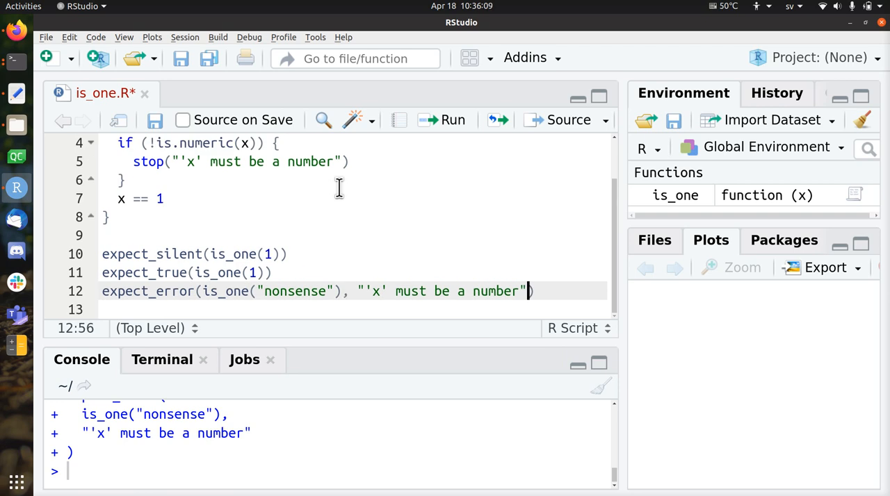
key("ctrl+s")
type("expect_error(is_one(c(1, 2)), \"'x' must be a number\")")
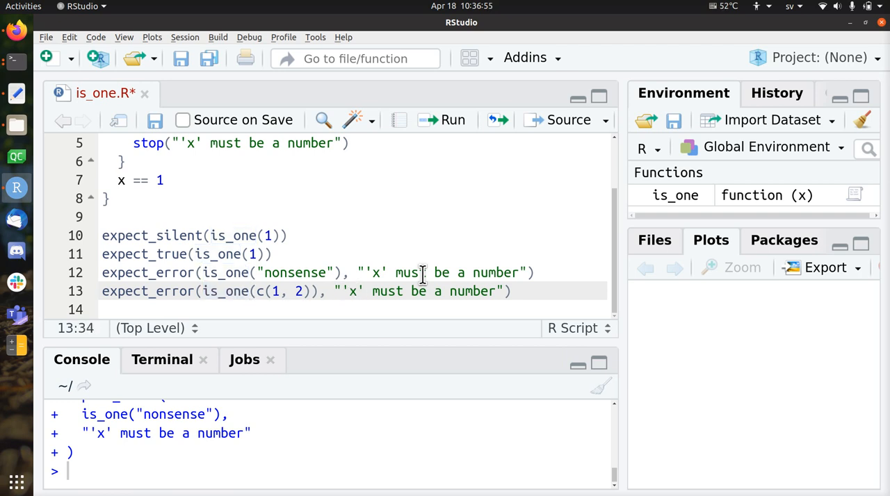
Select the vector input in the new c(1, 2) expect_error test for editing.
left_click(296, 291)
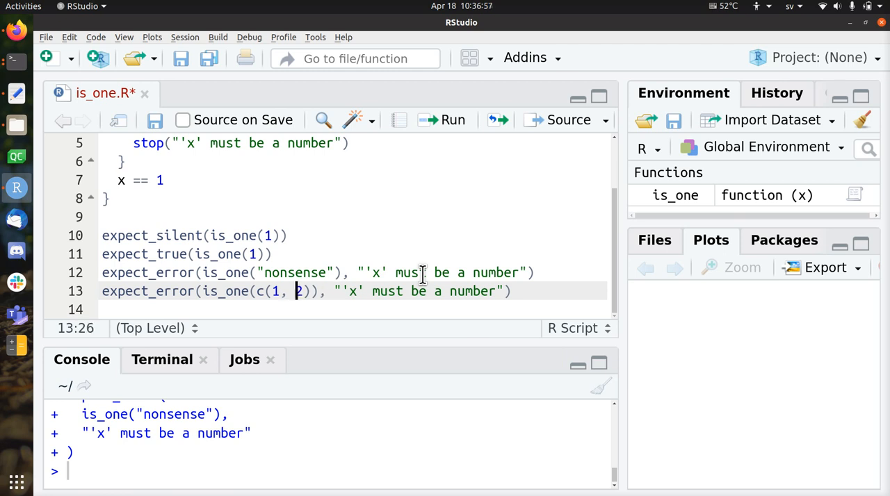
double_click(271, 290)
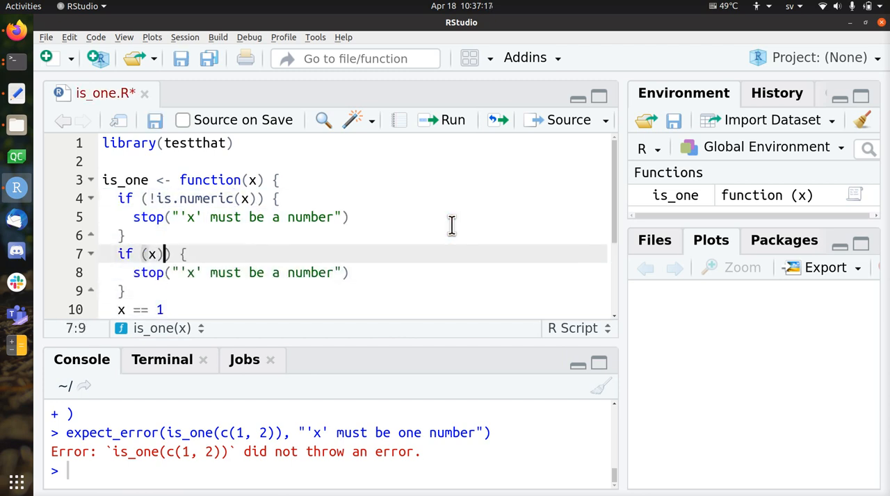
Write the length(x) != 1 condition for the "'x' must be one number" check.
type("length(")
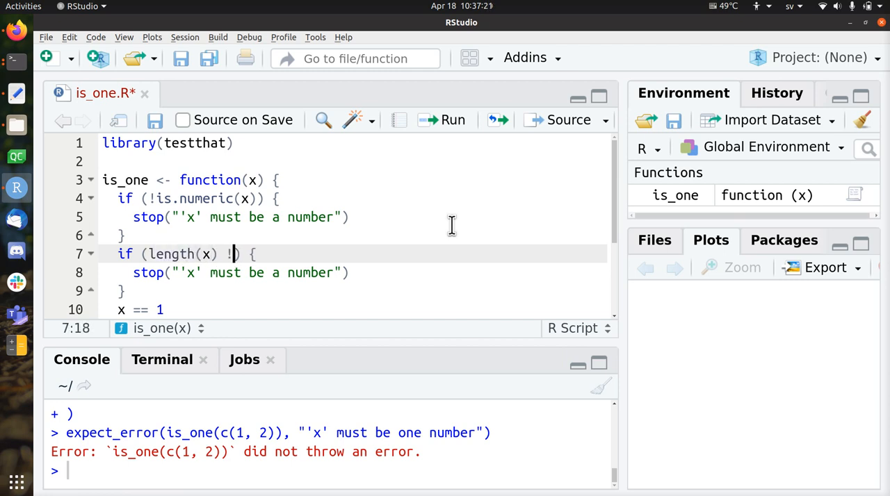
type("= 1")
left_click(352, 272)
type("one")
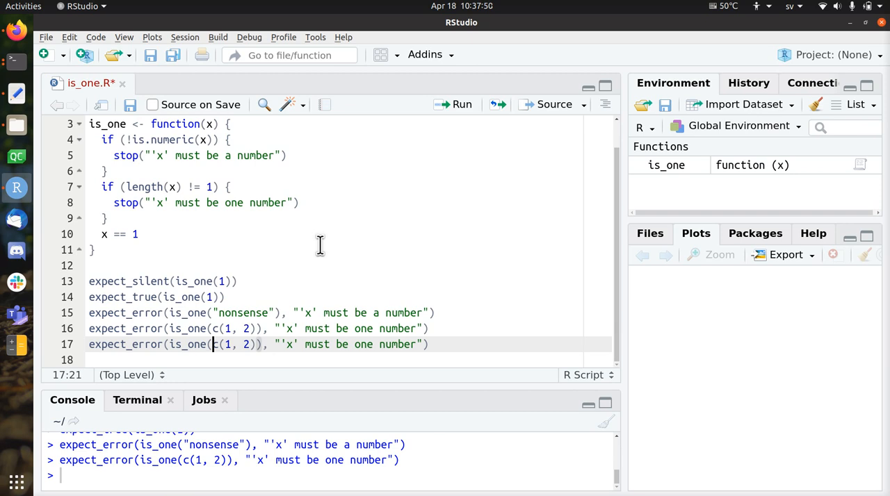
Try NULL, then Inf, as the input of the last is_one test.
type("N")
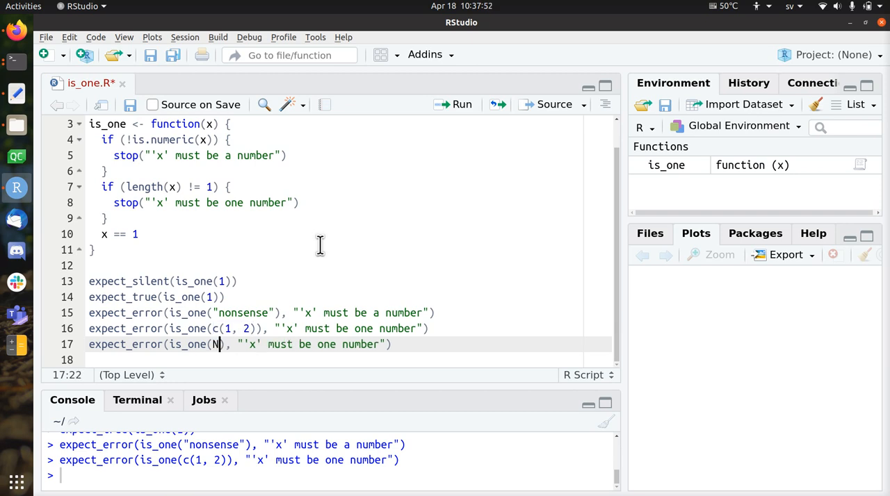
type("ULL")
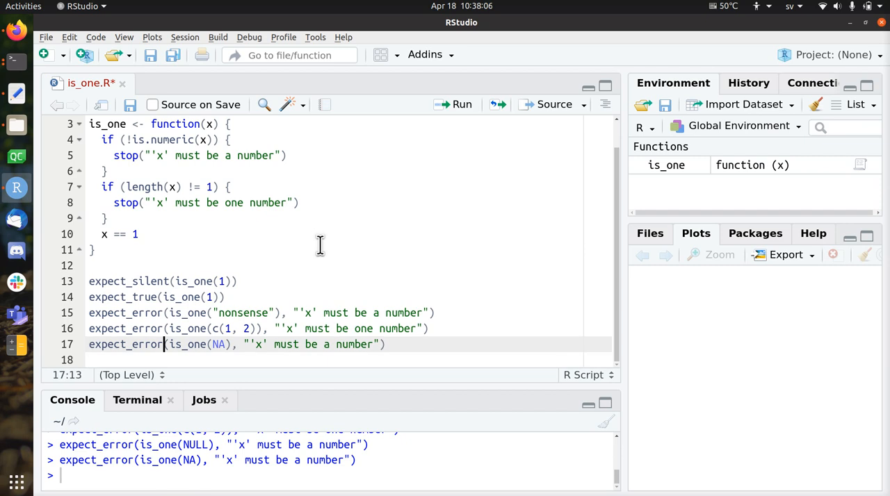
type("Inf")
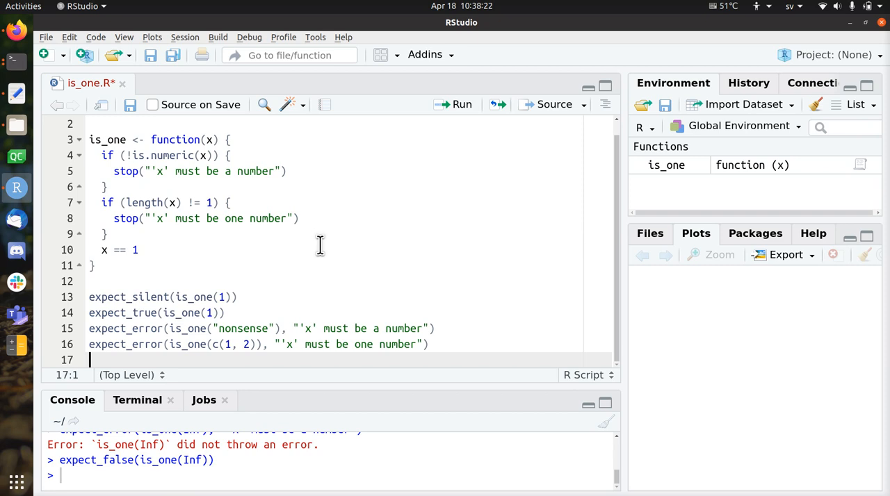
mouse_move(326, 248)
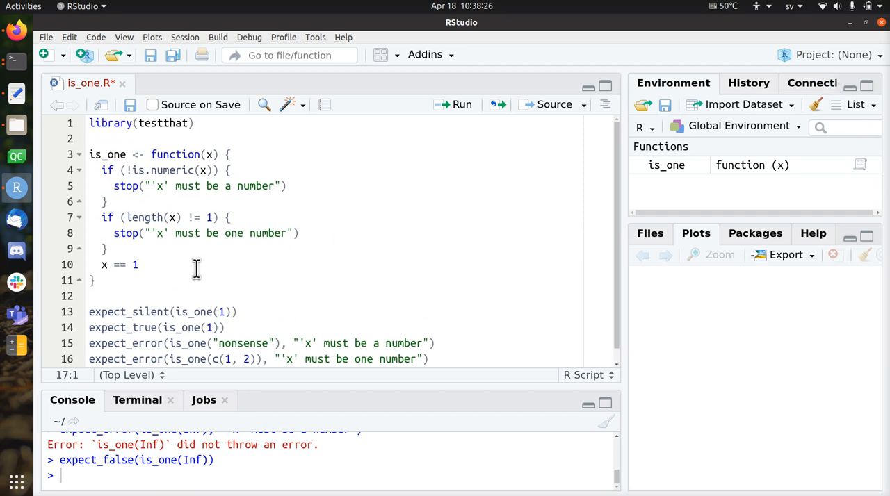
Scroll through the script to review it, then save is_one.R.
scroll("down", 3)
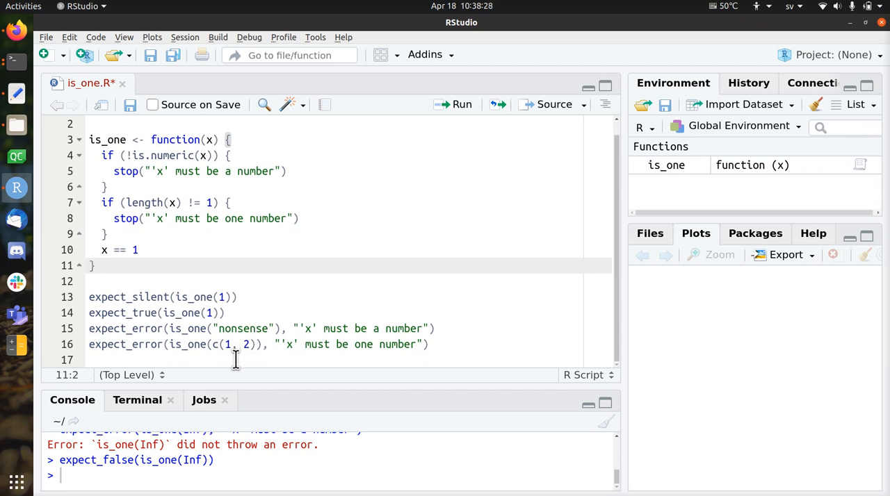
key("ctrl+s")
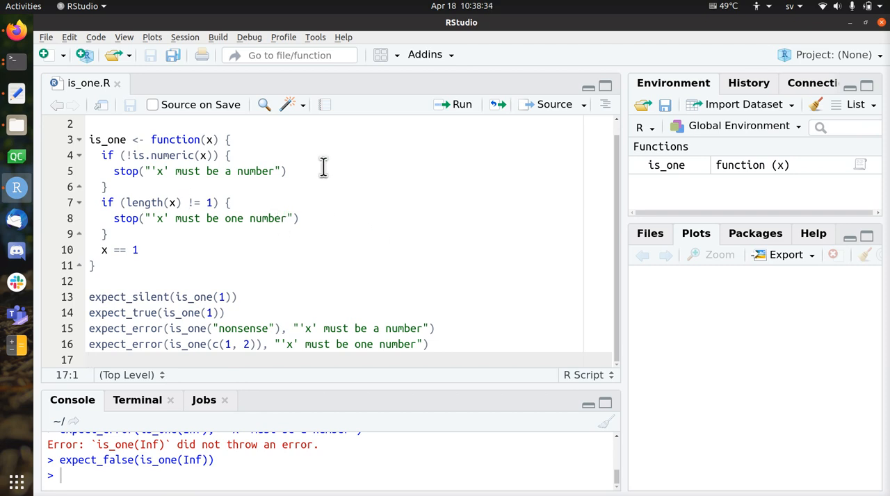
mouse_move(294, 210)
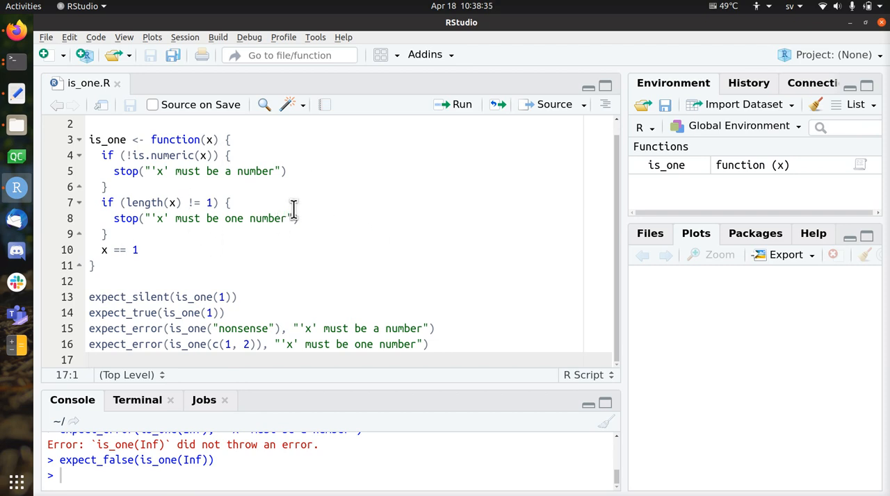
mouse_move(302, 203)
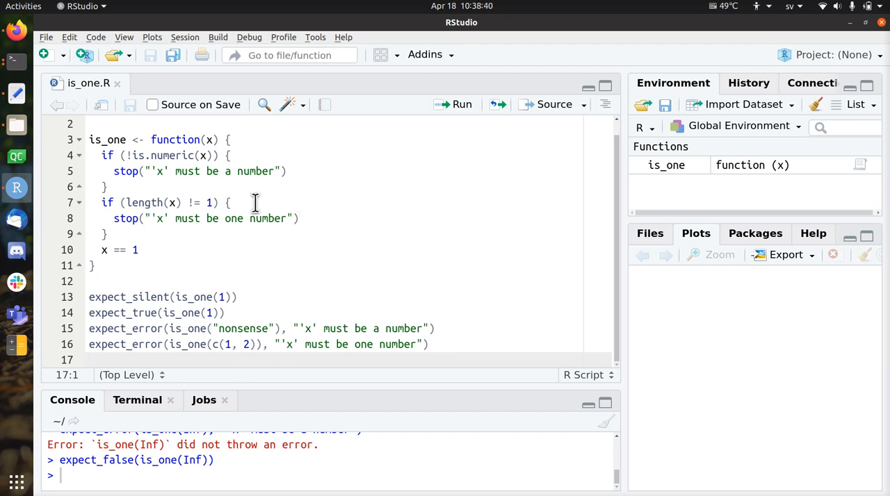
mouse_move(332, 221)
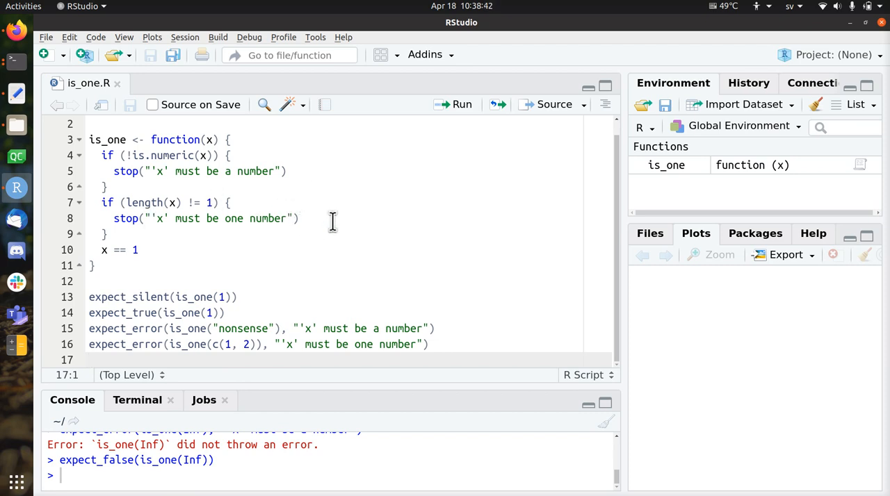